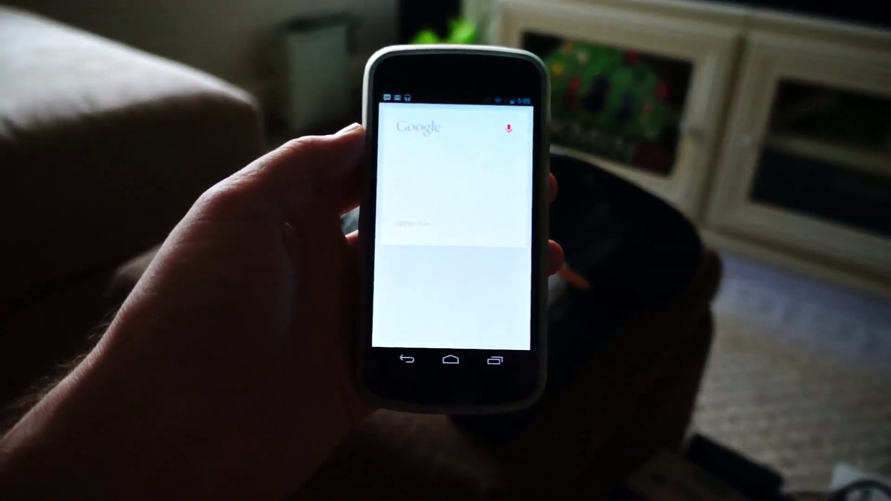
# Activate the microphone on the Google search screen so voice search listens for a query
pyautogui.click(511, 126)
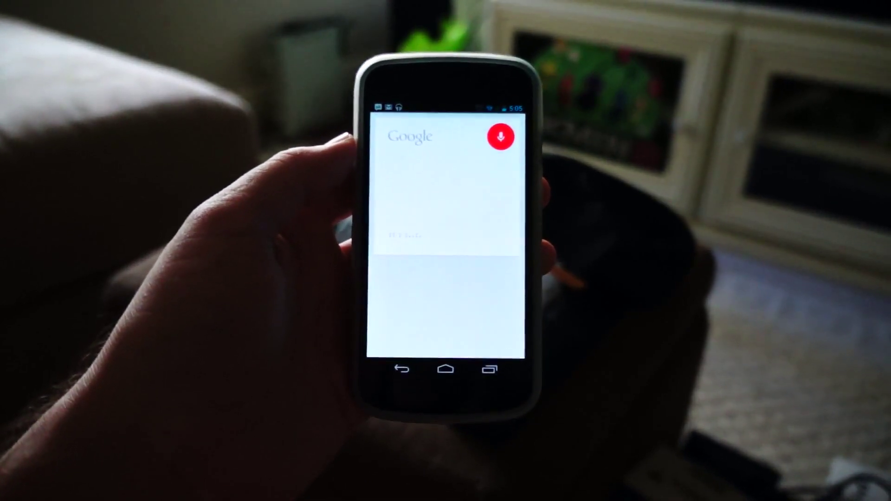